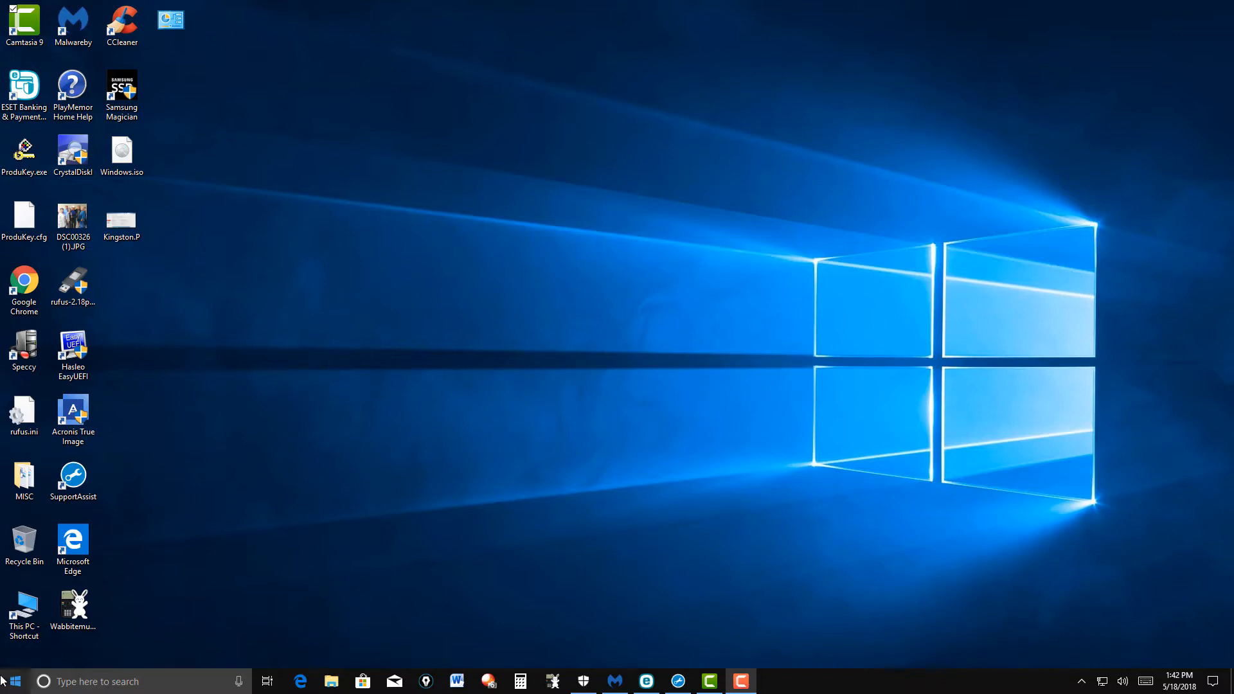
- Launch Control Panel from the Start menu, listing all settings as large icons
left_click(11, 681)
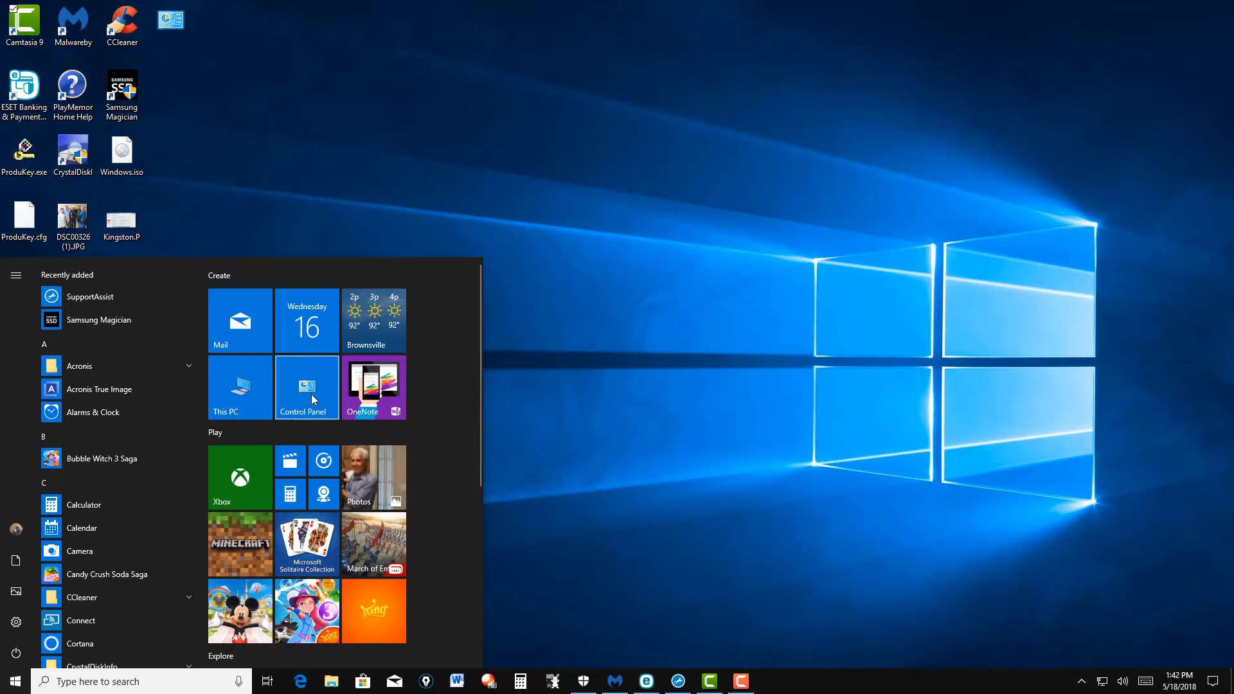
left_click(306, 387)
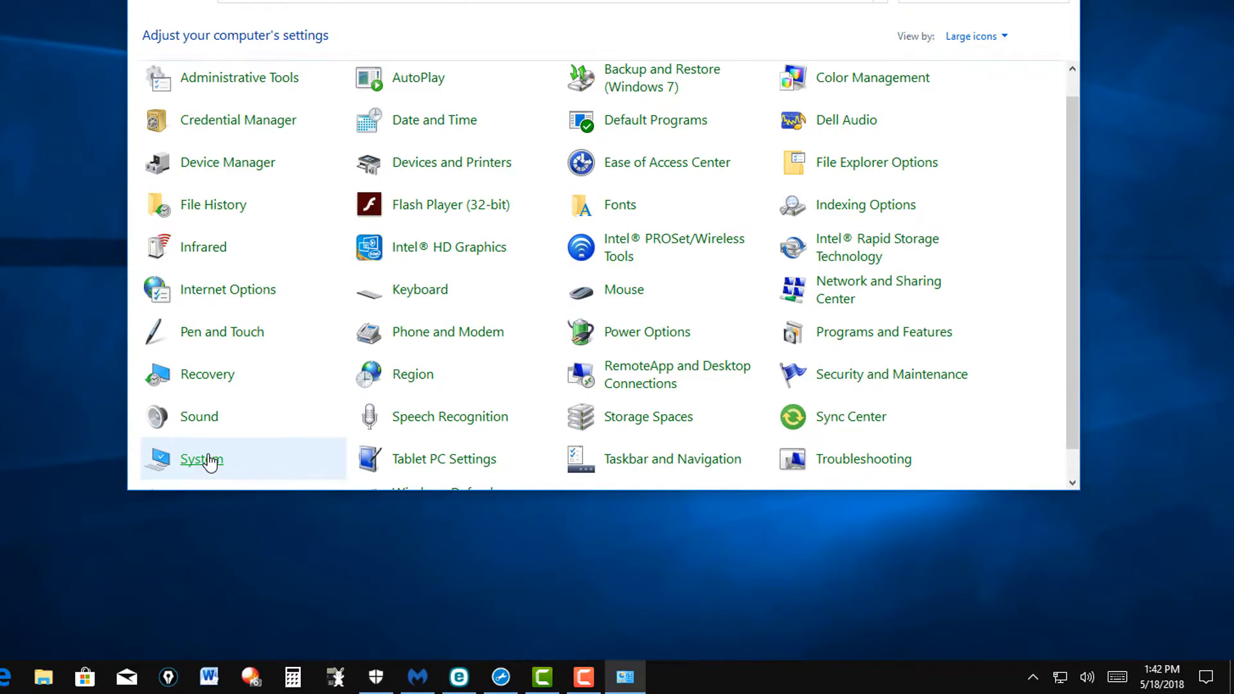
- Show the System page reporting 8.00 GB of installed memory (RAM)
left_click(200, 459)
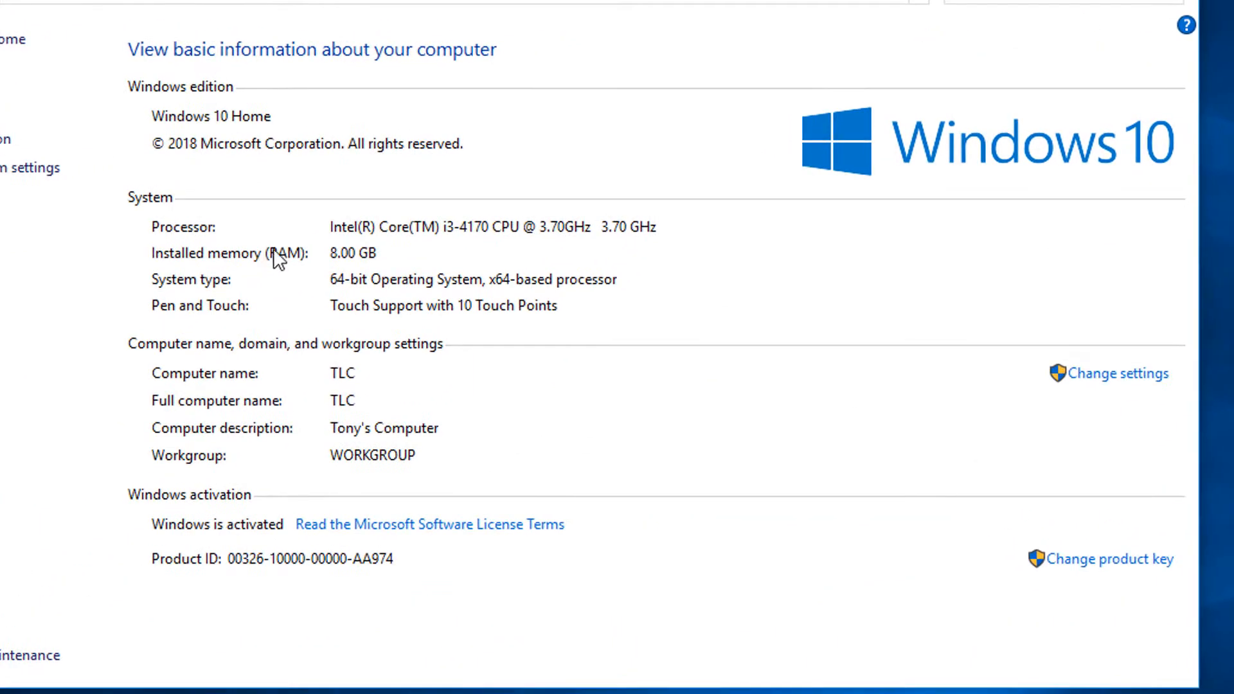
mouse_move(384, 234)
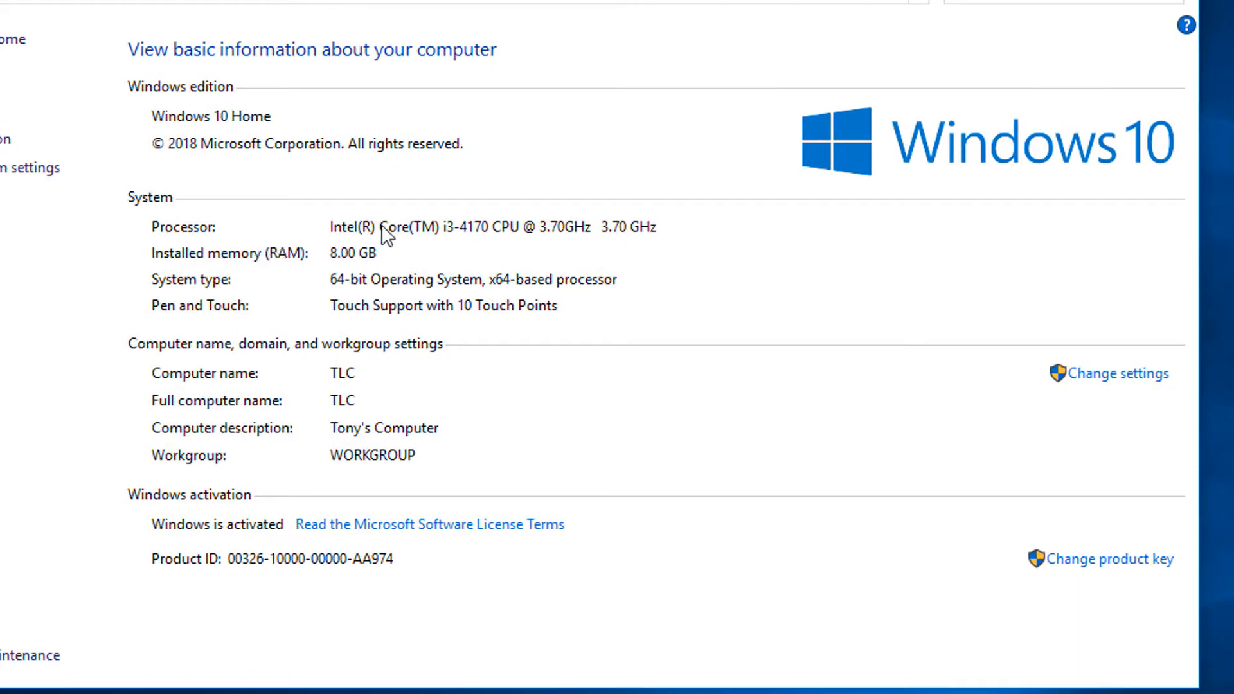
mouse_move(357, 307)
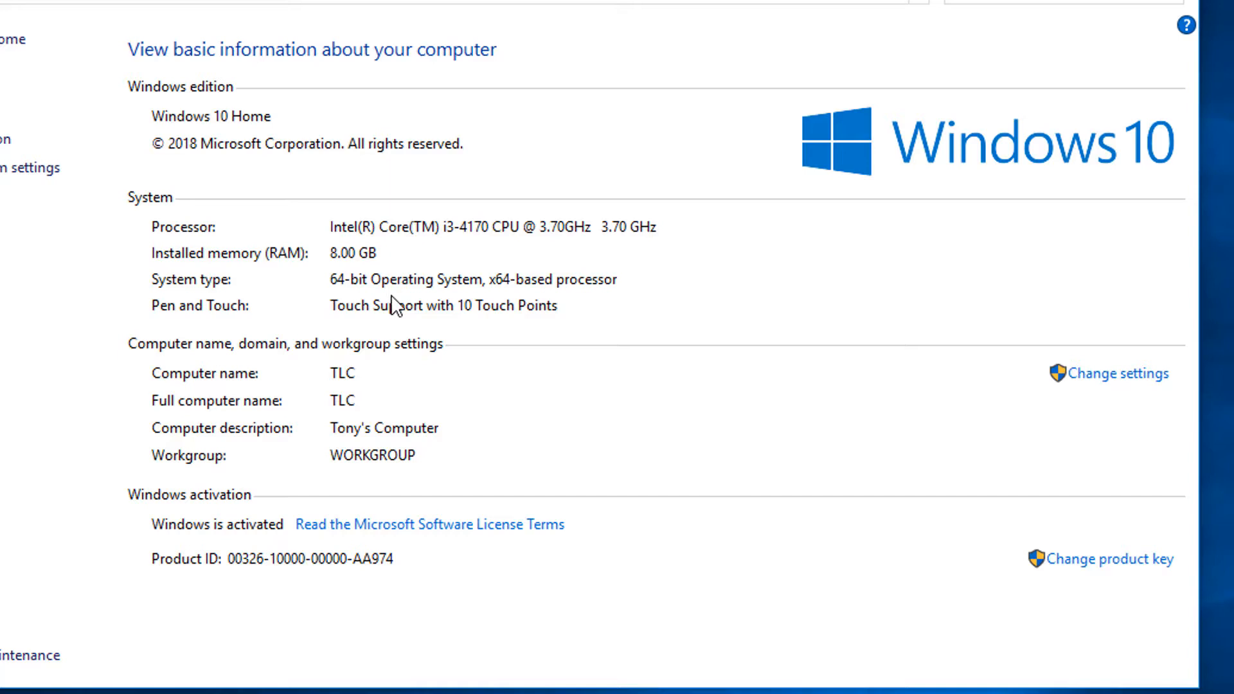
mouse_move(383, 288)
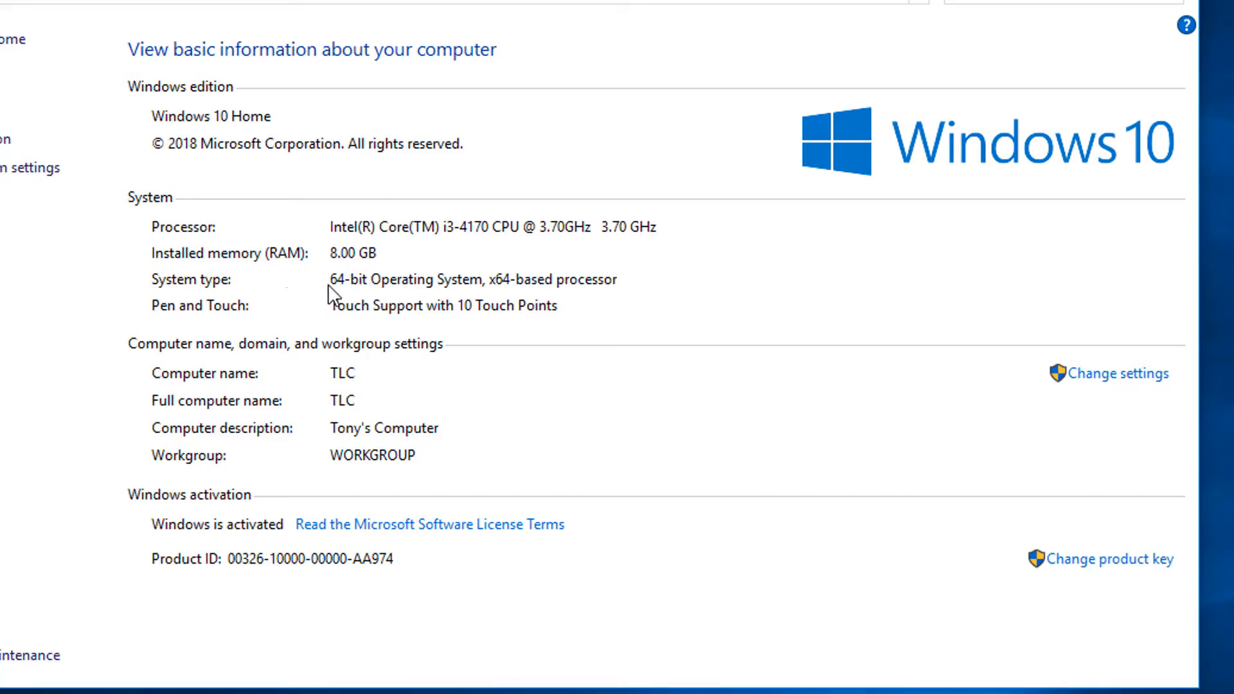
mouse_move(267, 282)
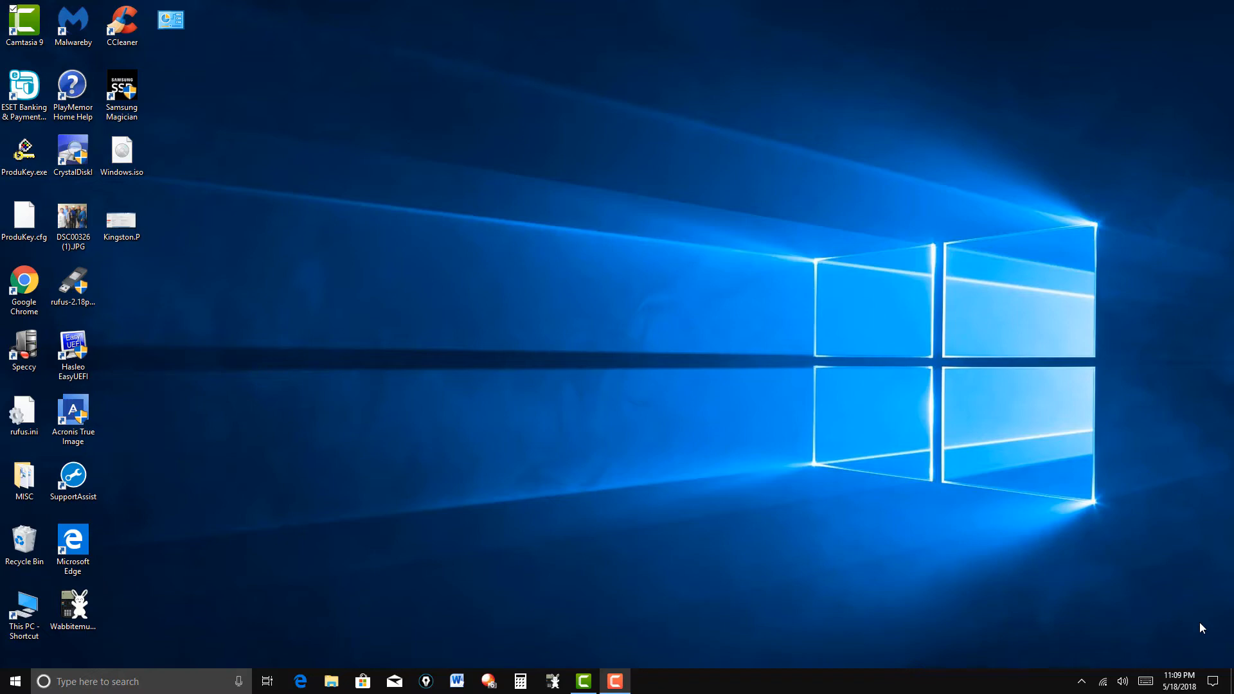
mouse_move(856, 383)
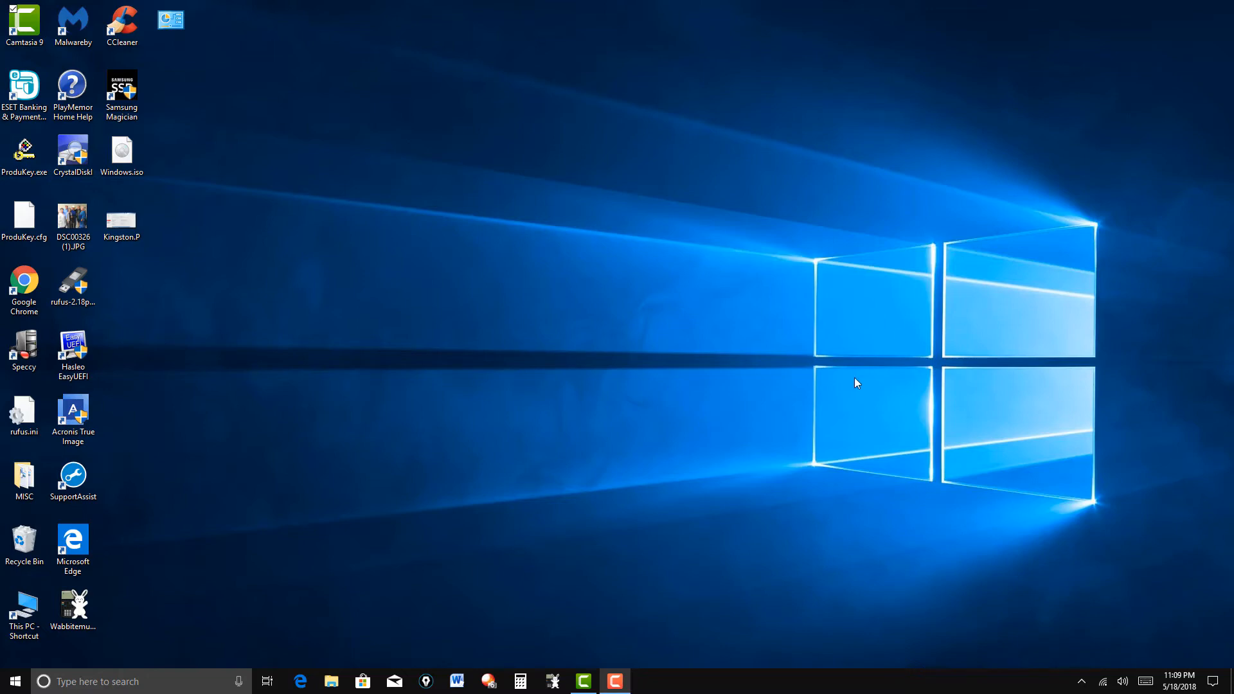
mouse_move(580, 467)
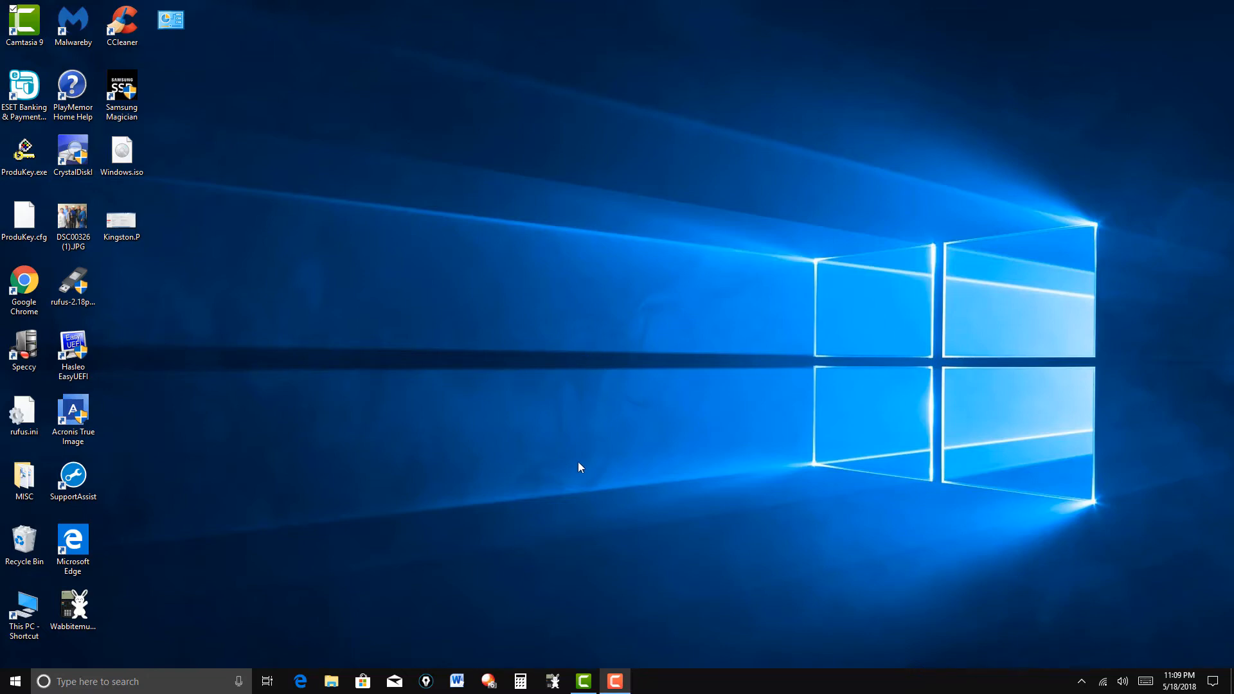
mouse_move(524, 536)
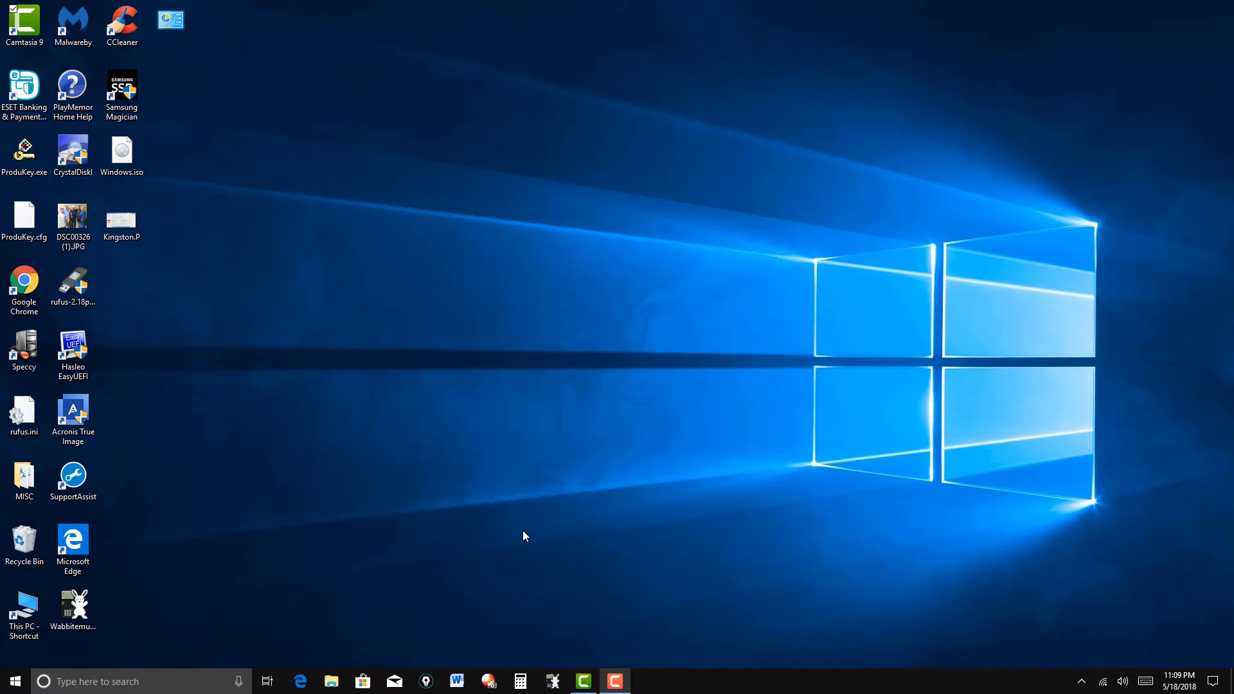
mouse_move(626, 455)
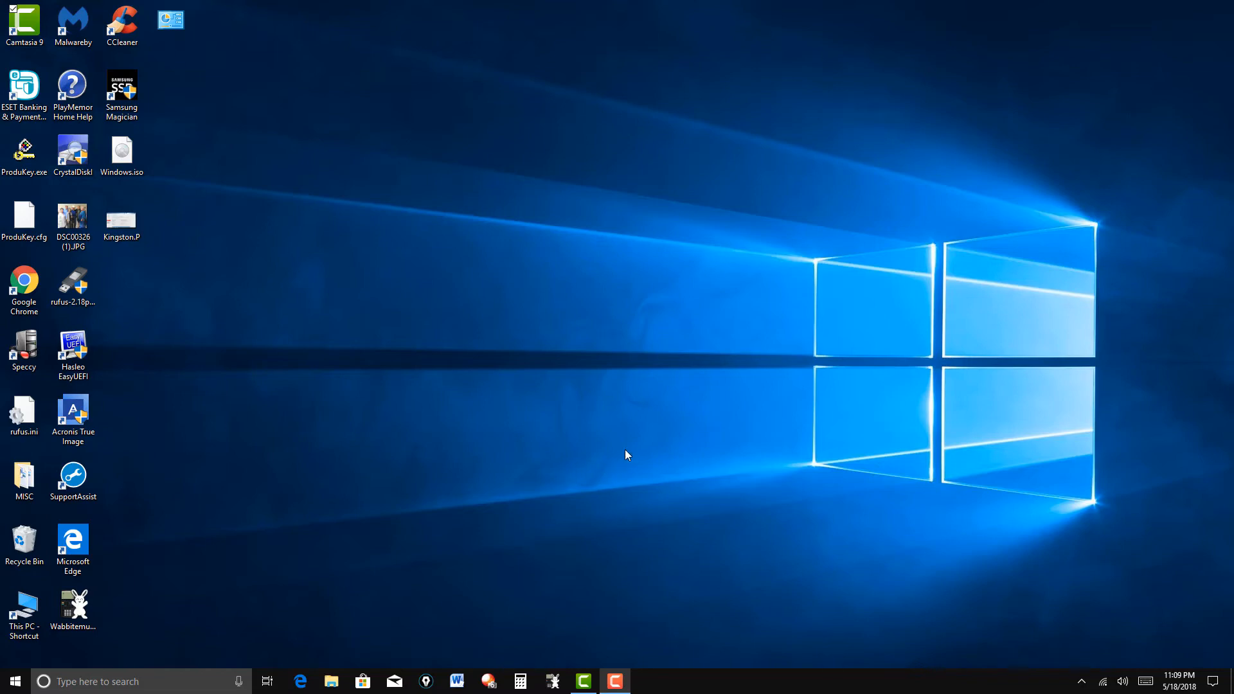
mouse_move(346, 551)
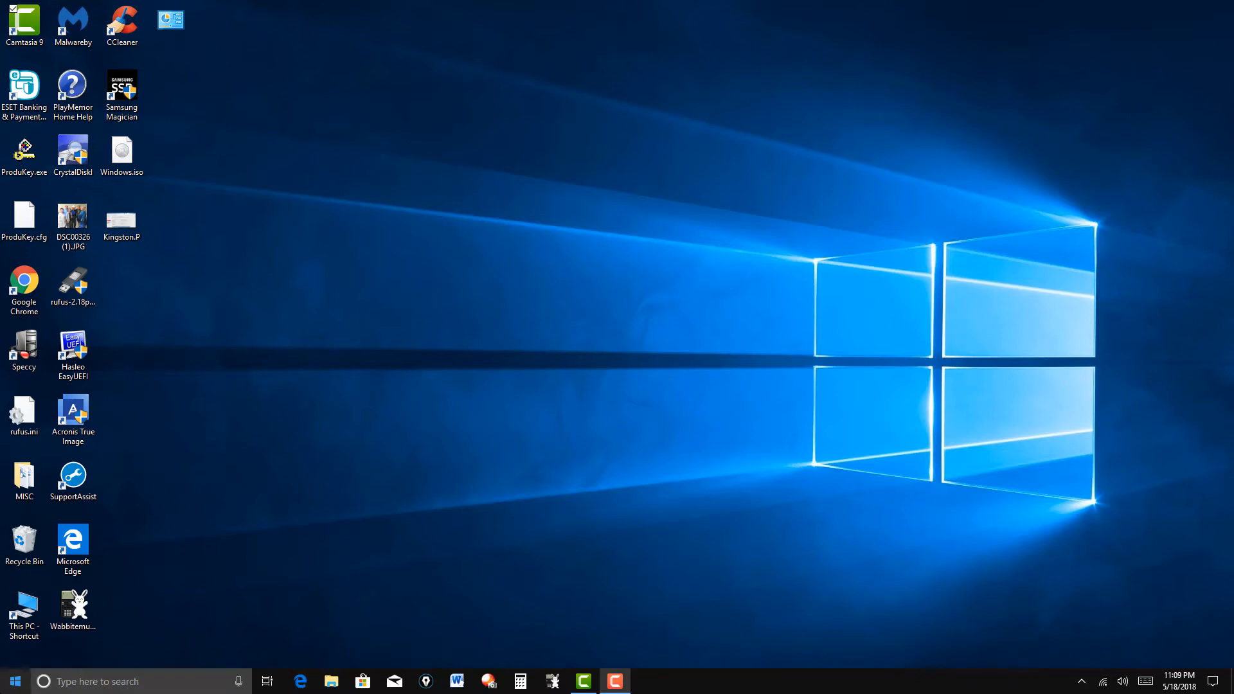
- Relaunch Control Panel from the Start menu after the RAM install
left_click(12, 682)
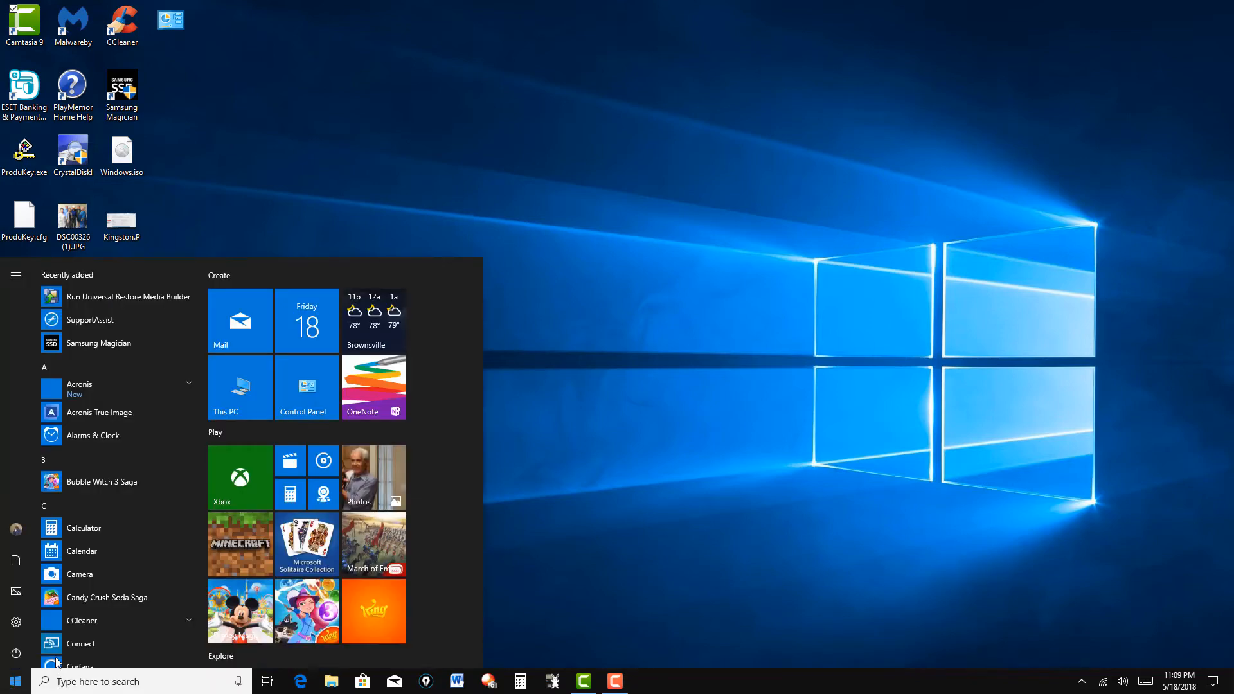
mouse_move(307, 393)
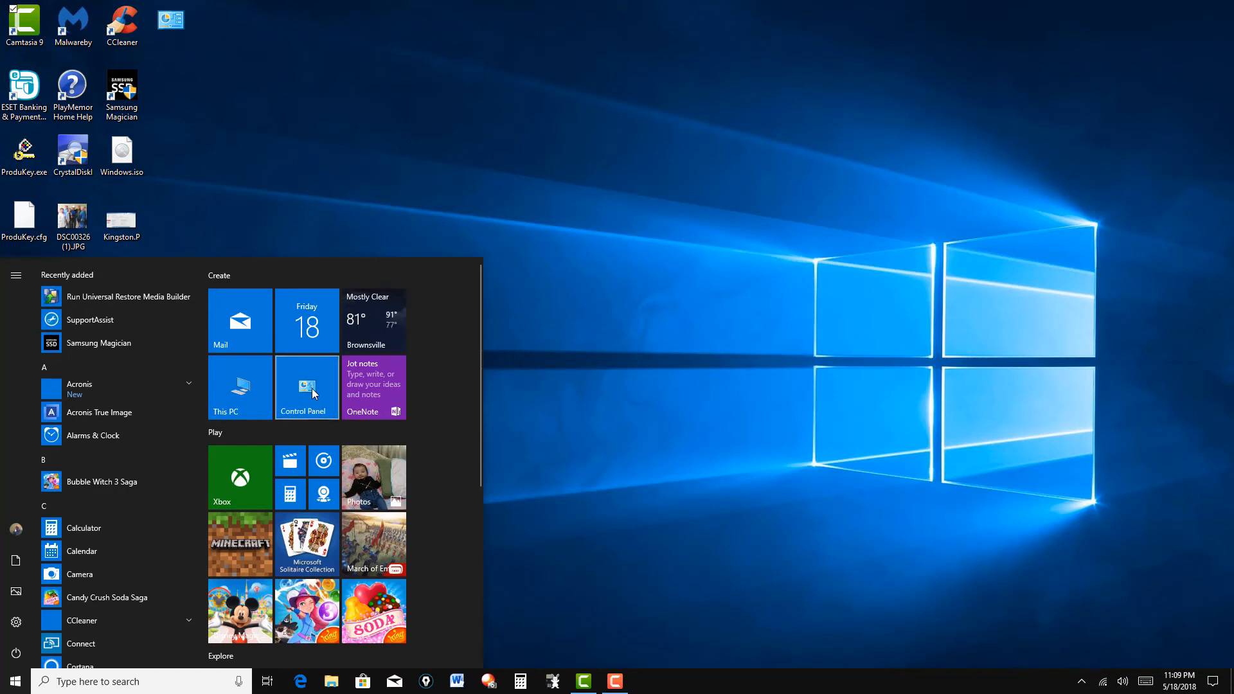
left_click(306, 387)
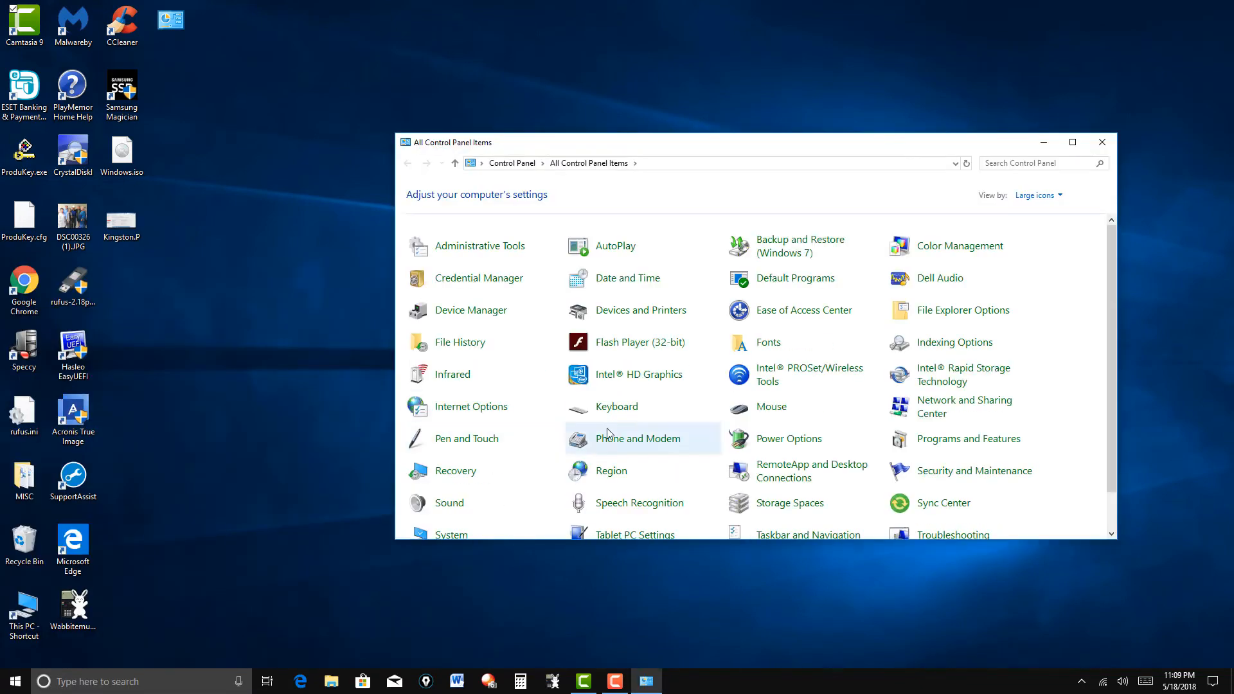
mouse_move(716, 400)
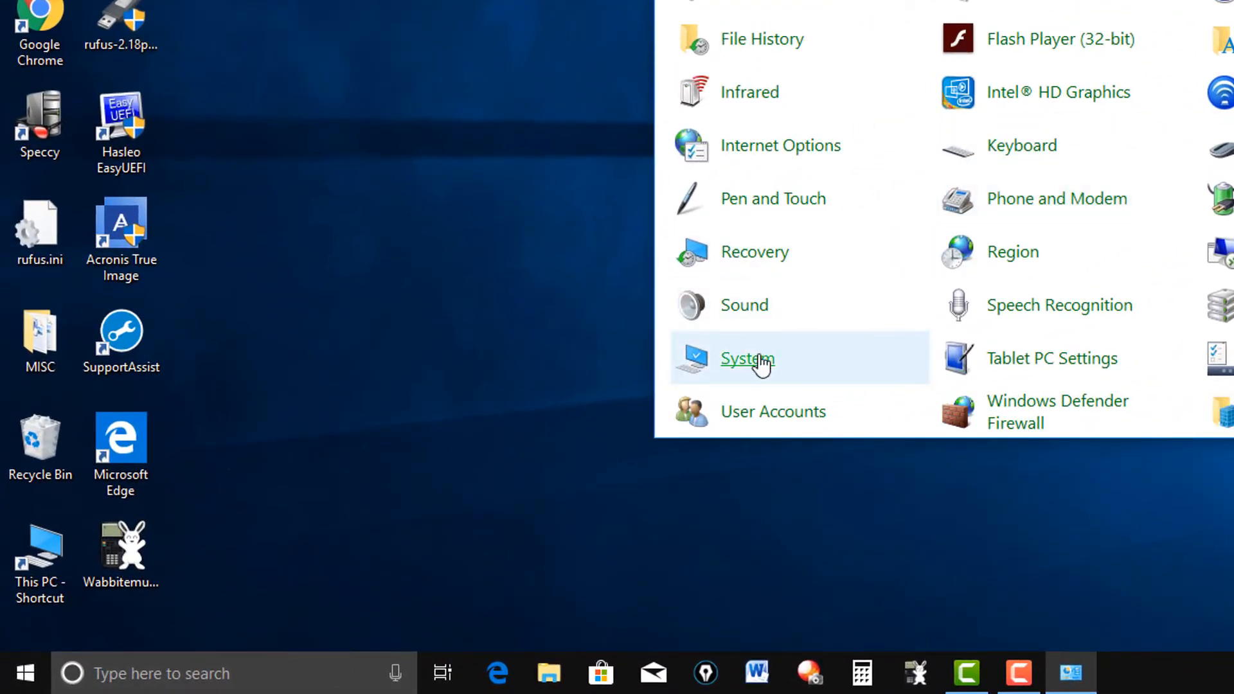
- Show the System page now reporting 16.0 GB of installed memory (RAM)
left_click(745, 359)
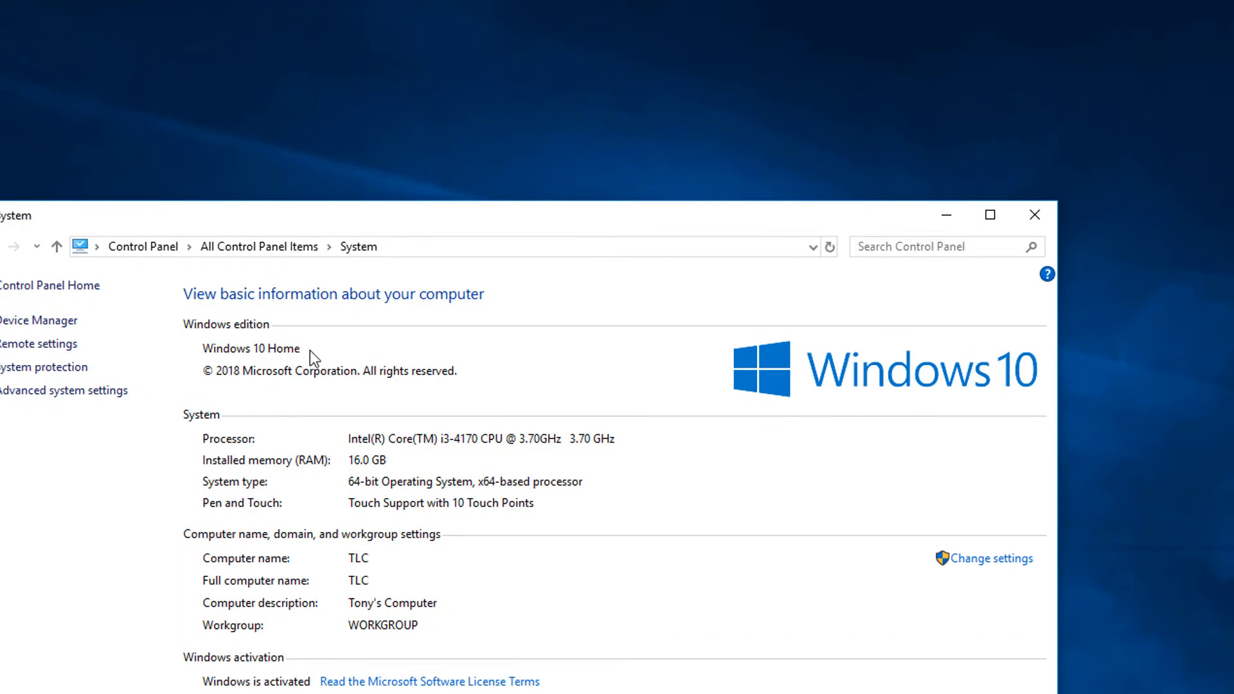
mouse_move(281, 475)
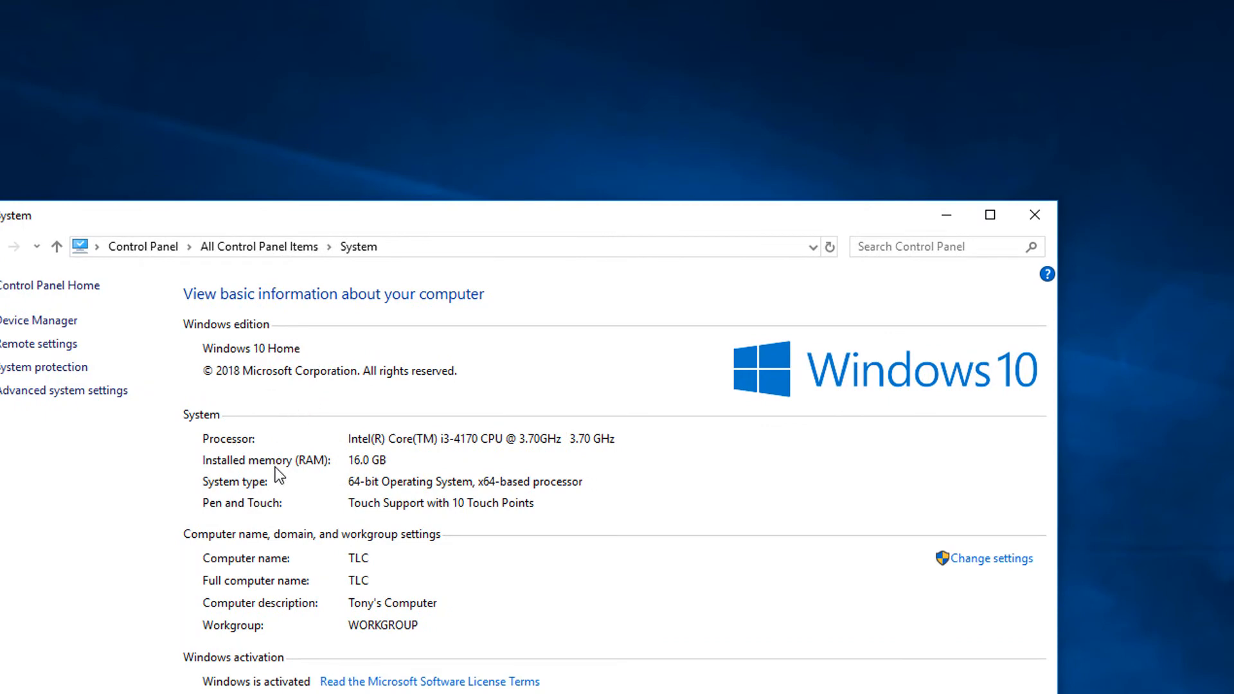
mouse_move(355, 482)
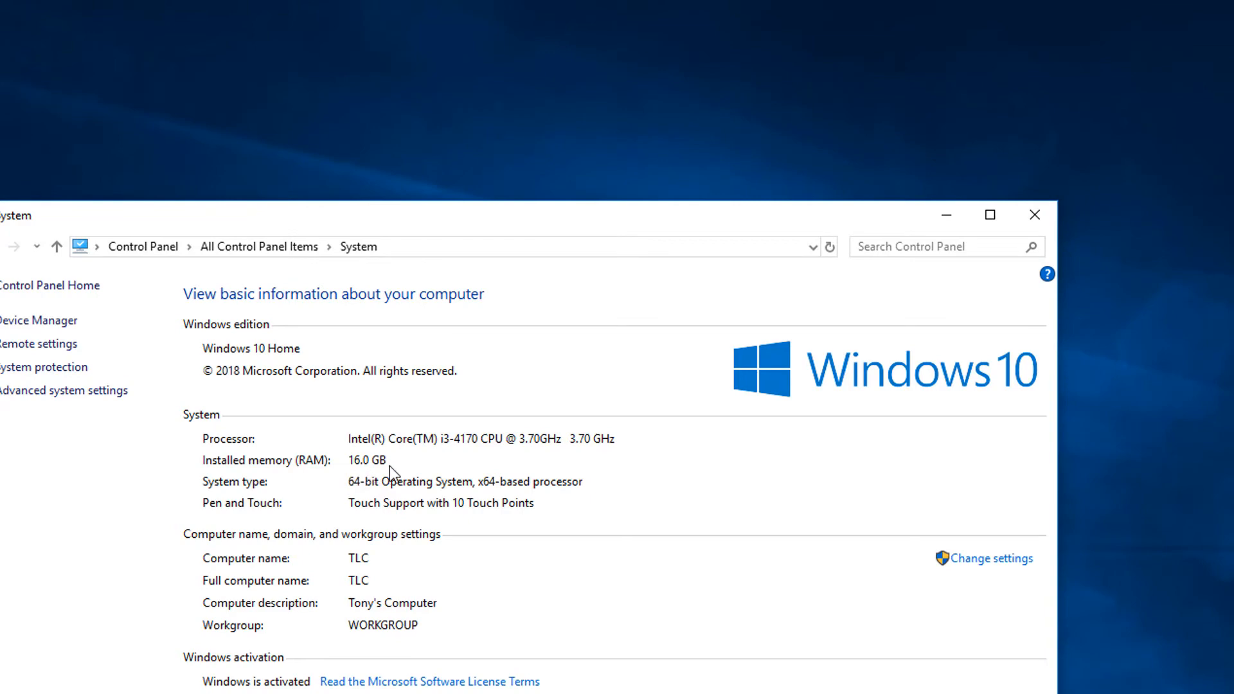
mouse_move(382, 480)
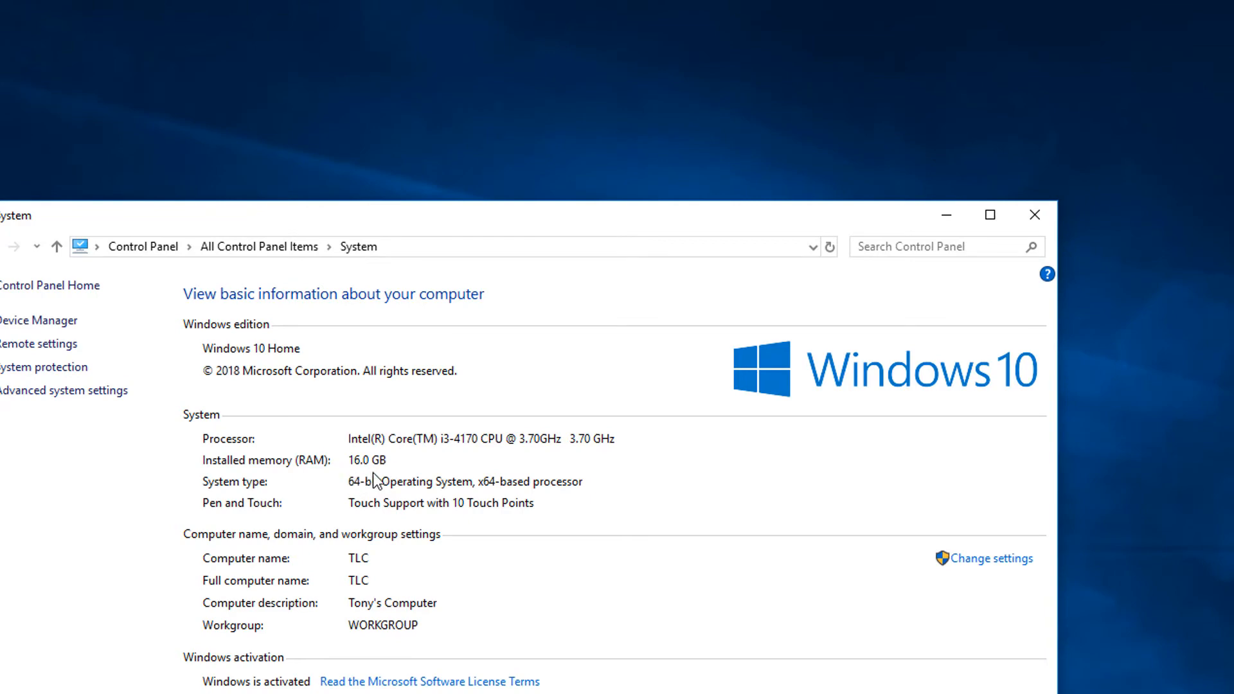
mouse_move(375, 482)
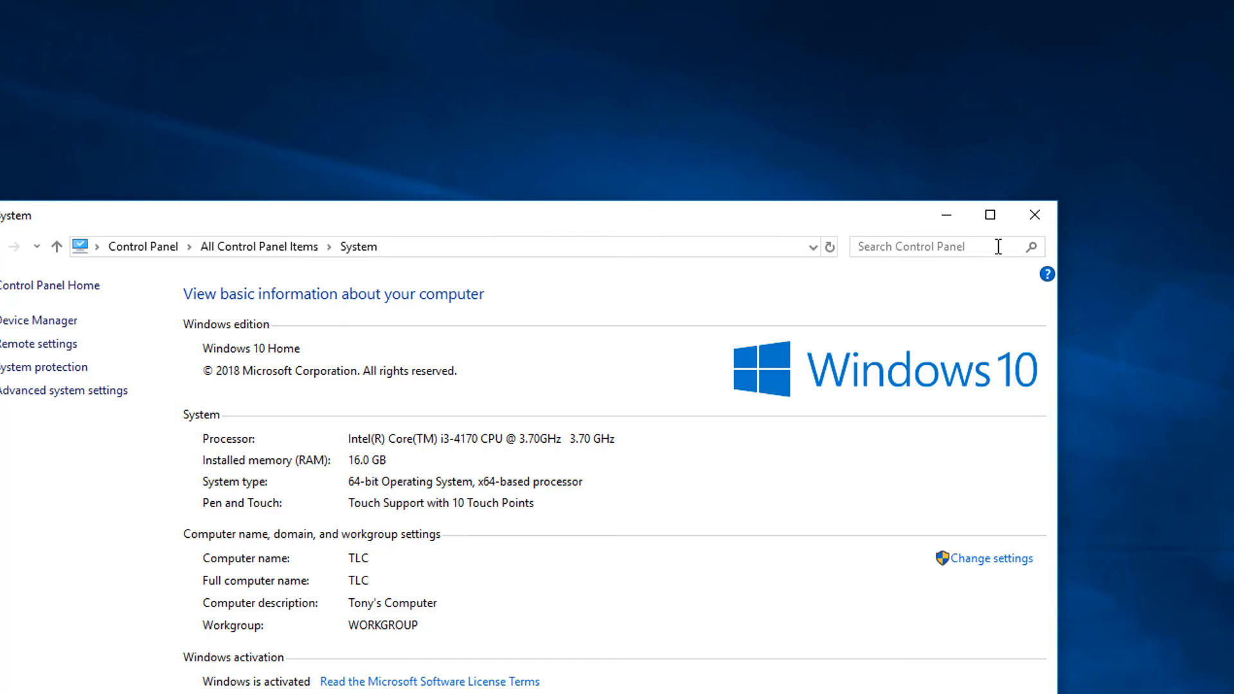
mouse_move(1034, 214)
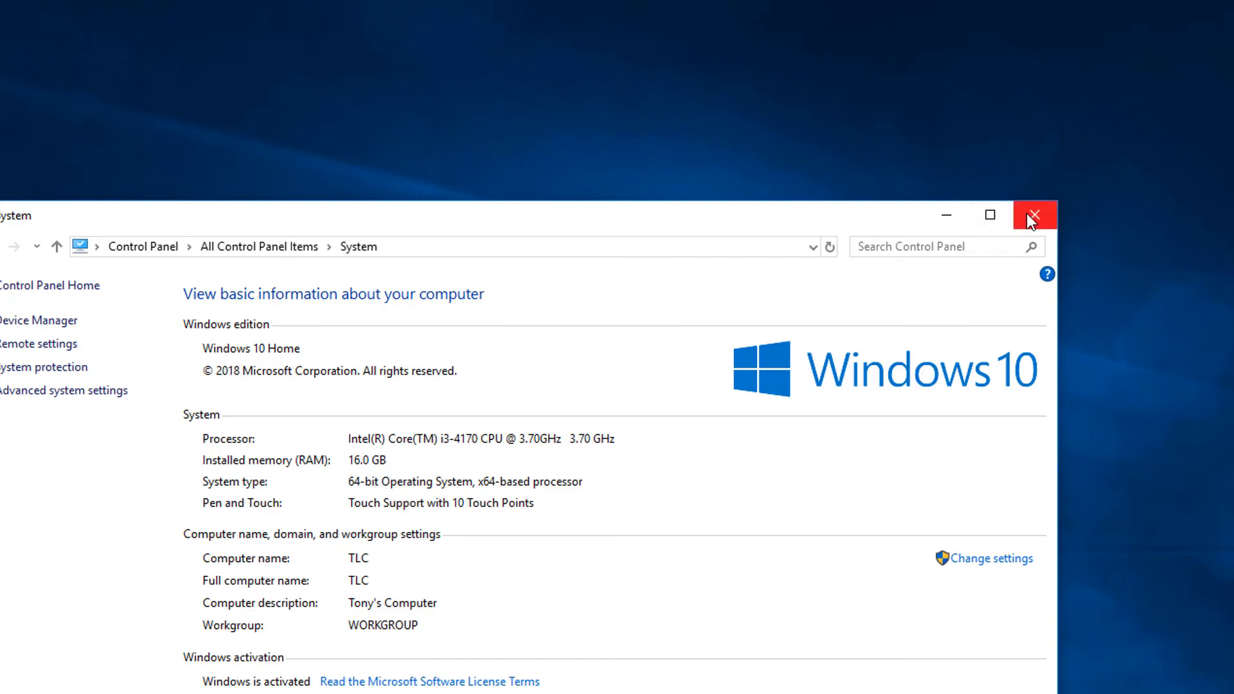